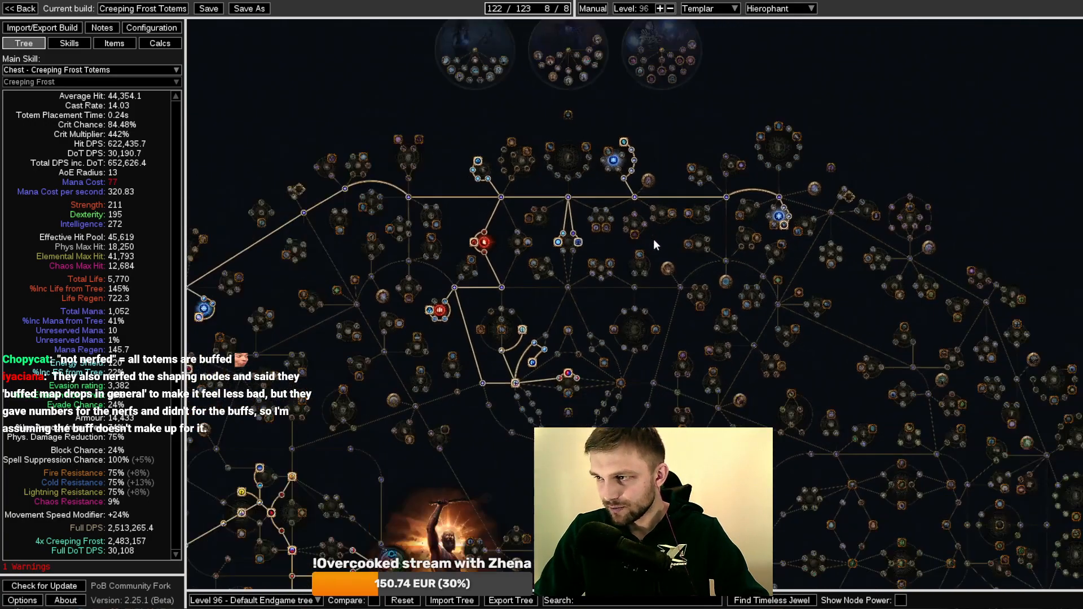
mouse_move(634, 189)
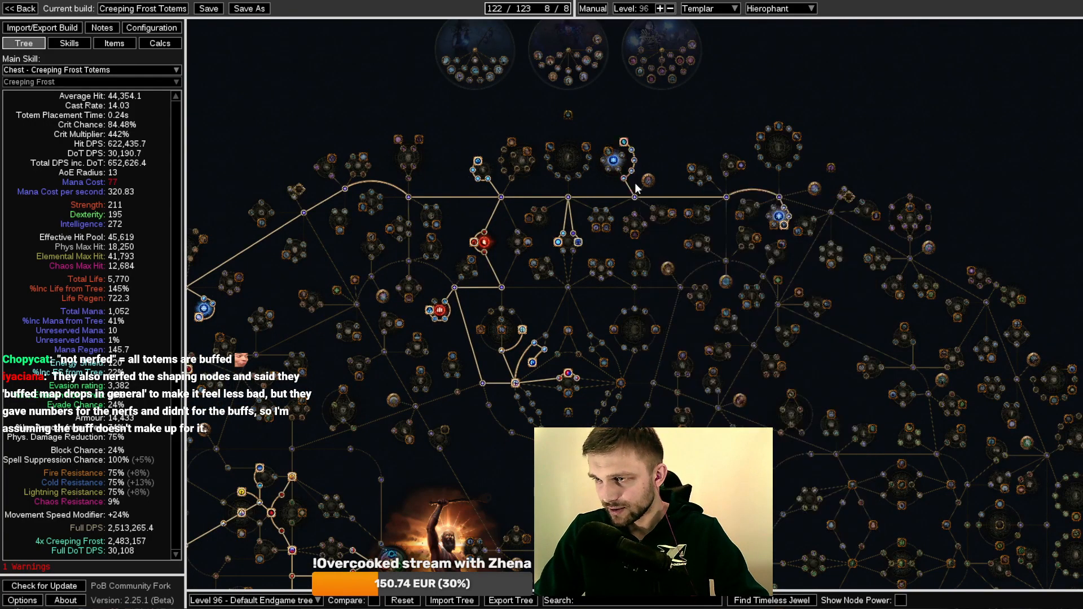
mouse_move(613, 162)
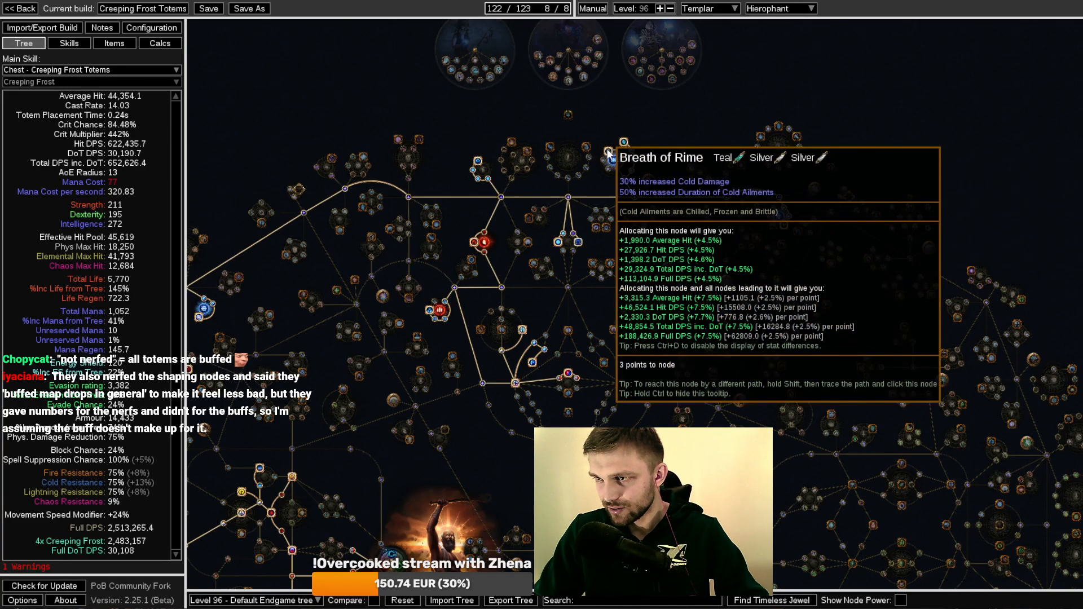
mouse_move(778, 215)
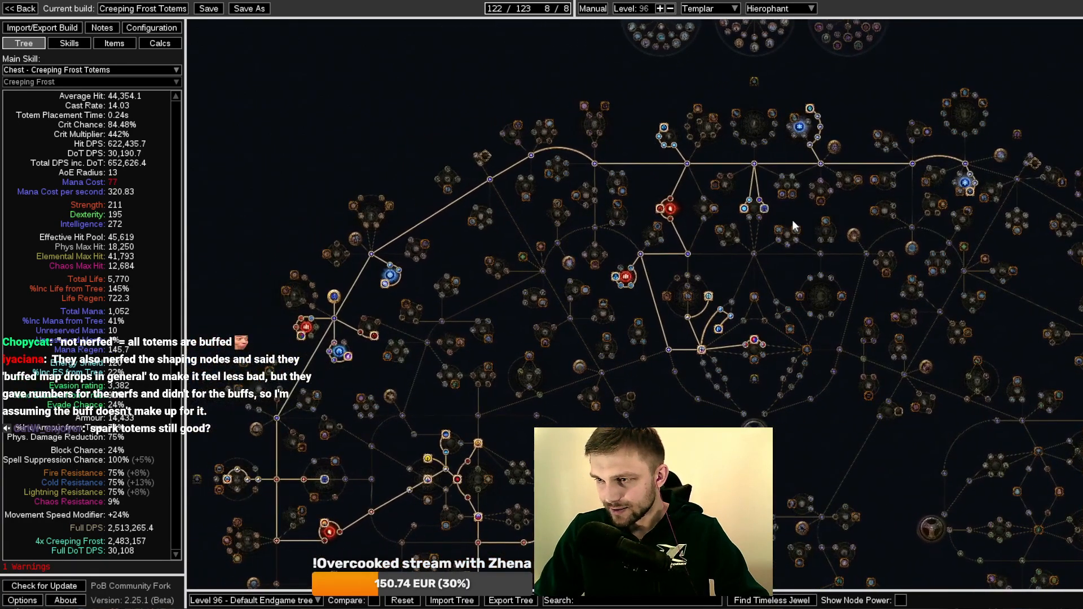
mouse_move(622, 237)
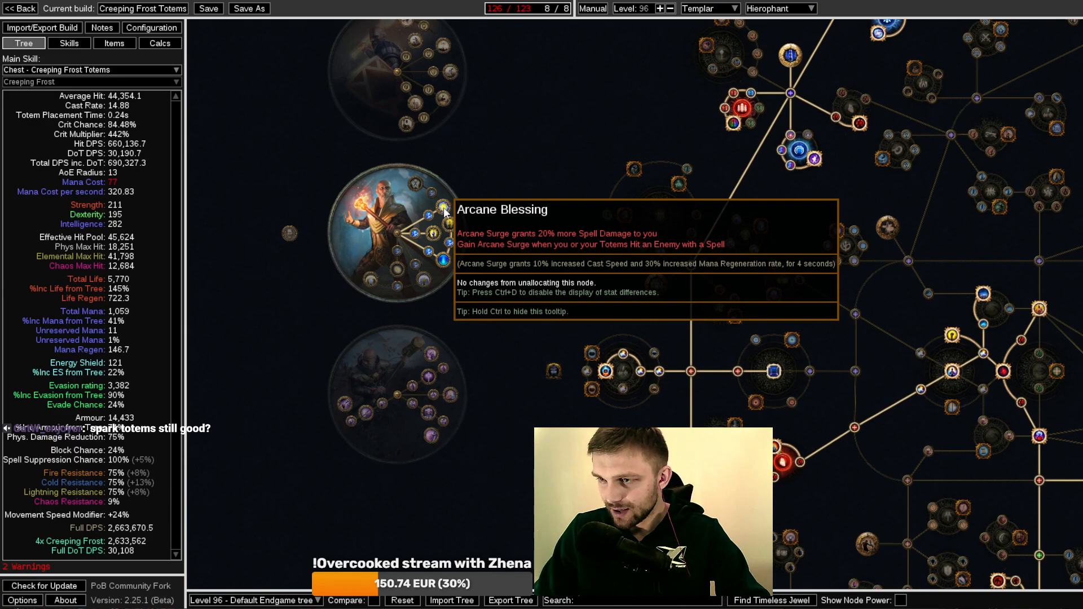
Allocate the Mana and Arcane Surge Effect passive and the Arcane Capacitor notable beside Hierophant
left_click_drag(445, 211, 494, 301)
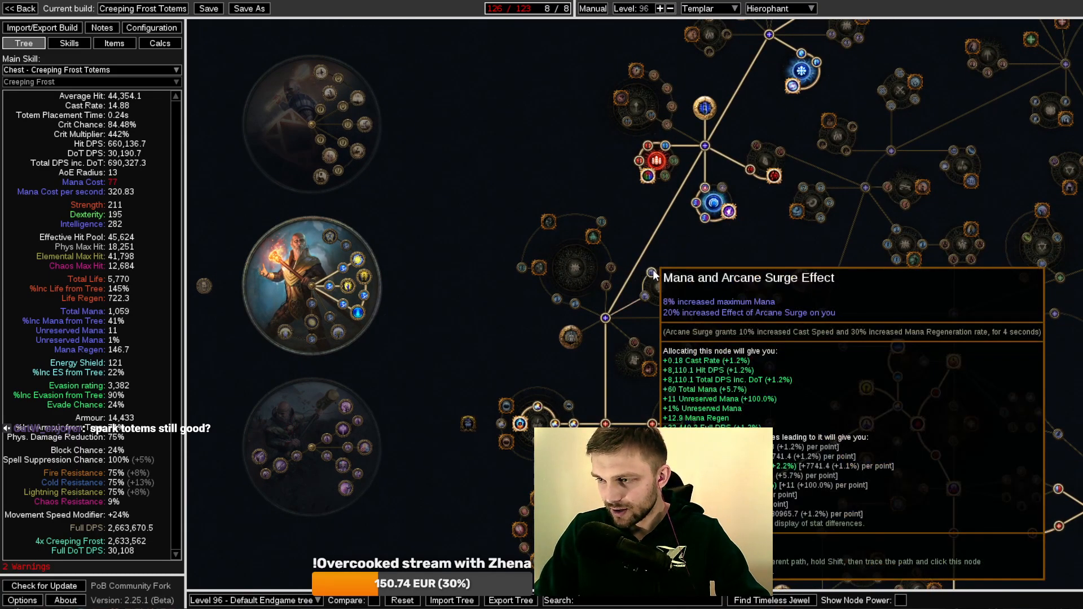
left_click(670, 281)
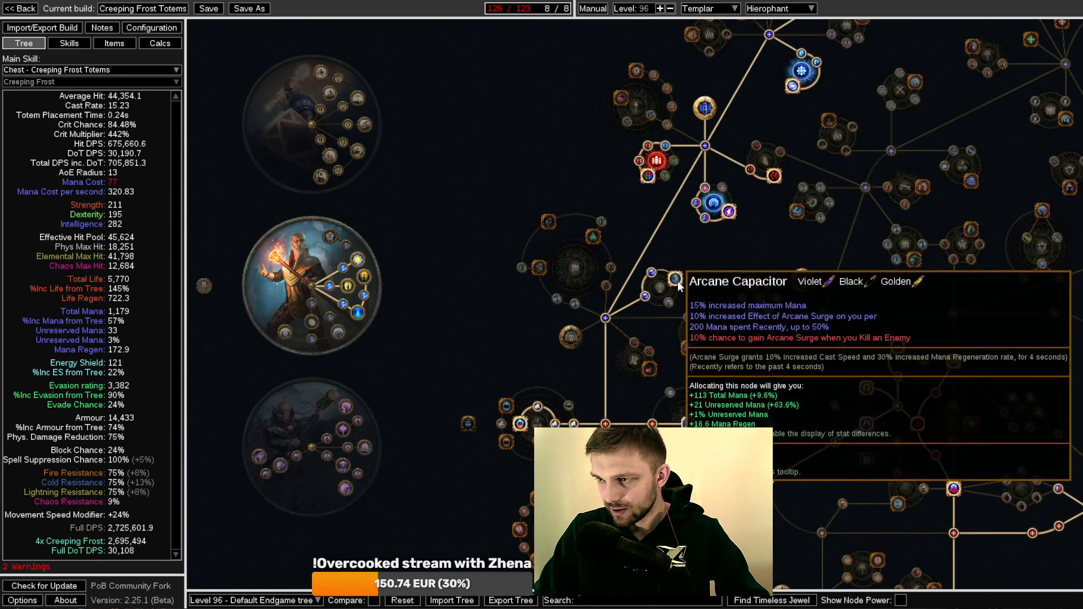
left_click(674, 280)
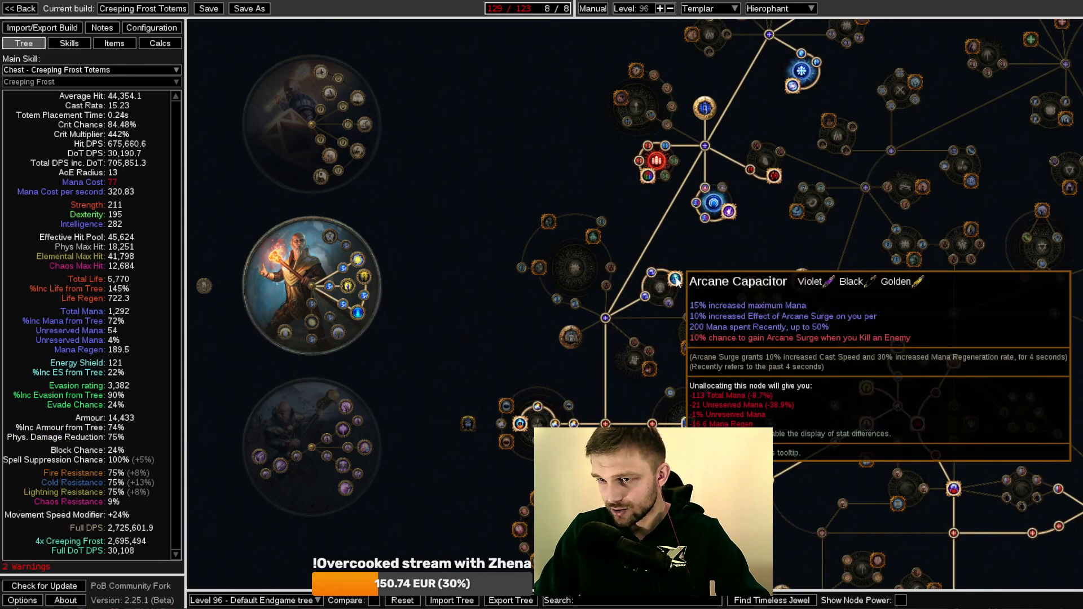
mouse_move(569, 170)
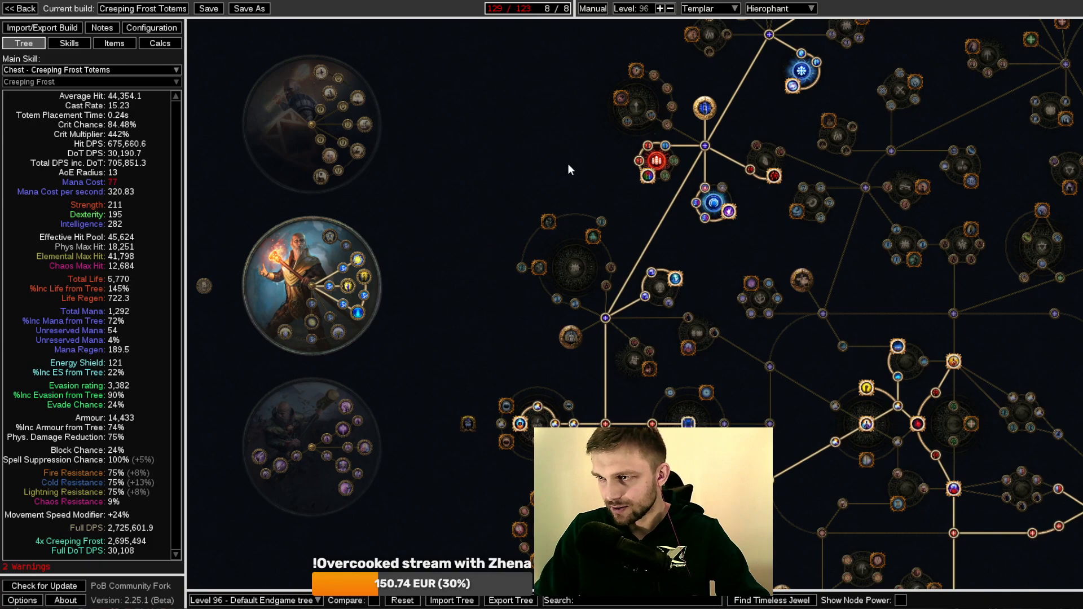